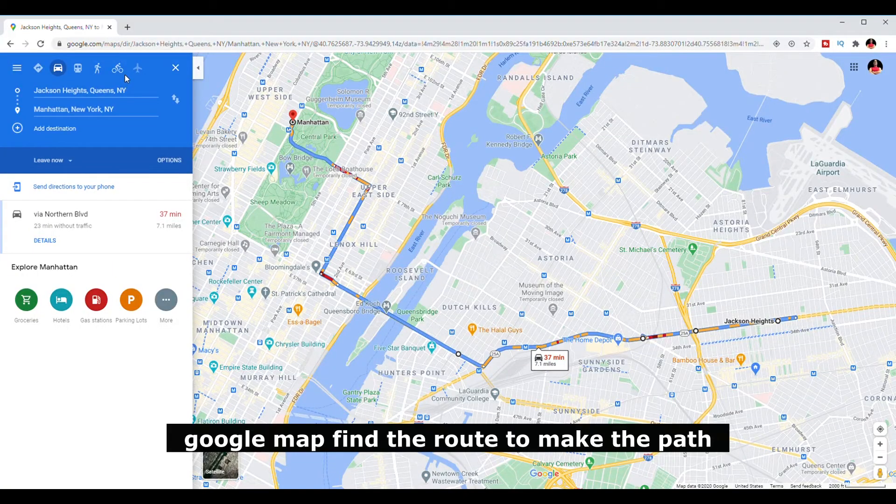
mouse_move(121, 80)
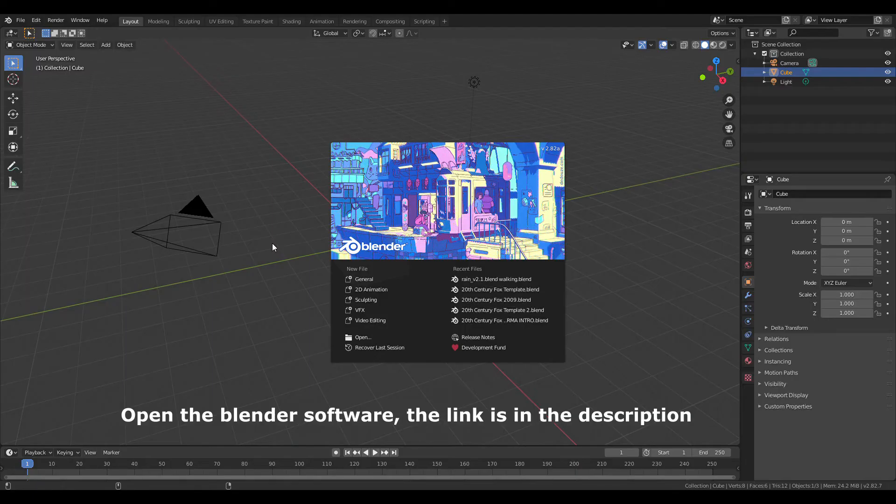
mouse_move(396, 337)
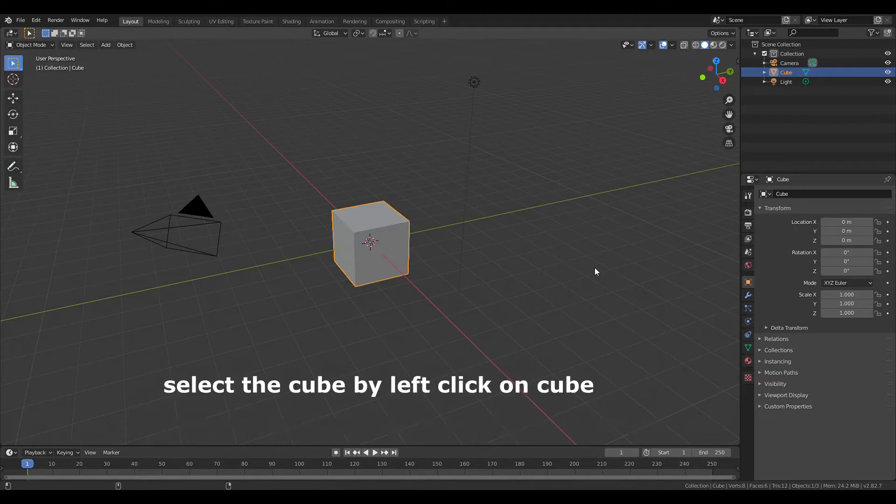
- Bring up the default cube's object context menu to delete it
right_click(369, 242)
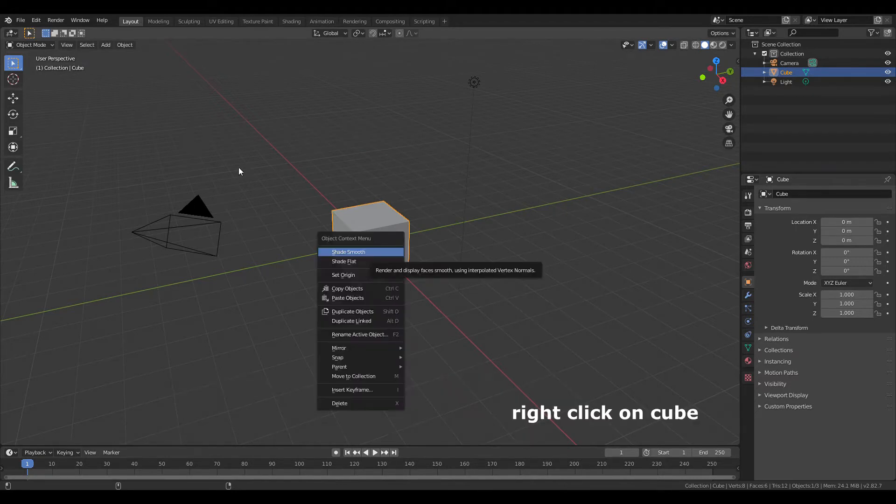
mouse_move(384, 256)
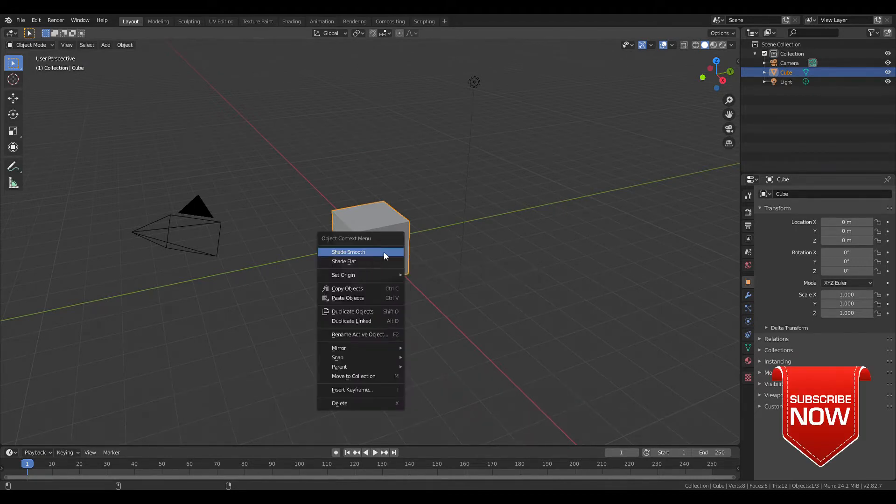
mouse_move(351, 403)
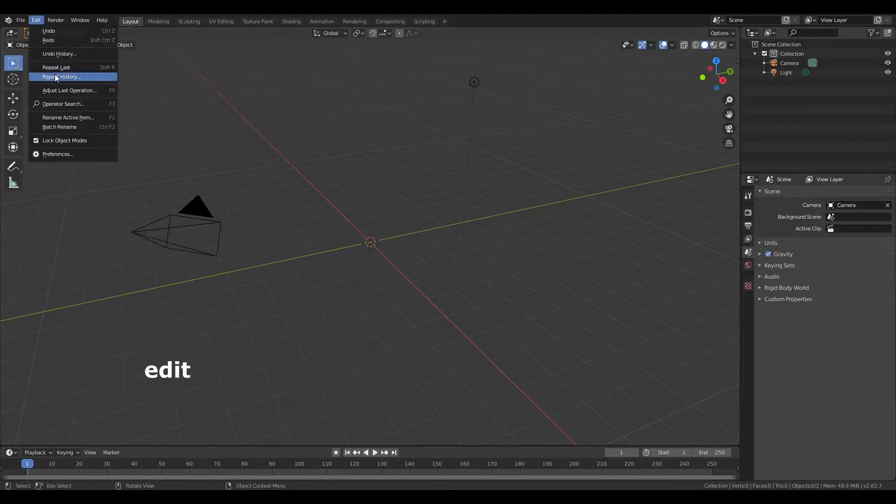
- Enable the Import Images as Planes add-on from Preferences > Add-ons, searching 'ima'
left_click(58, 154)
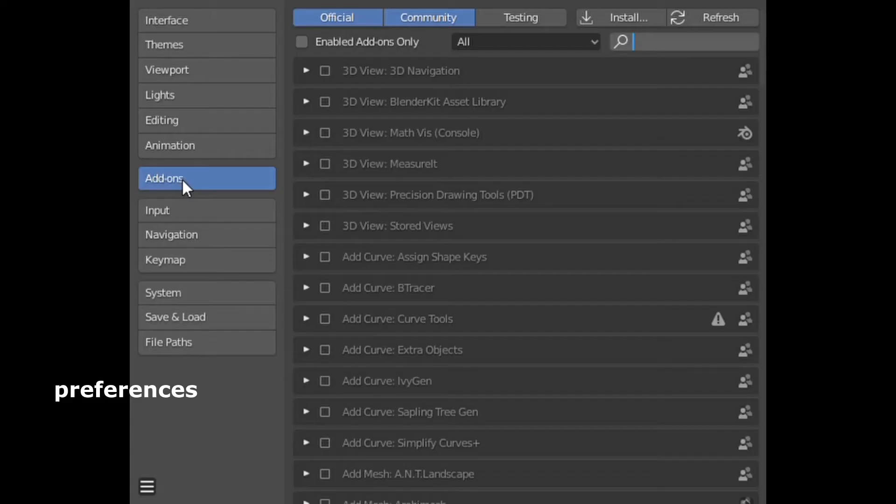
mouse_move(649, 136)
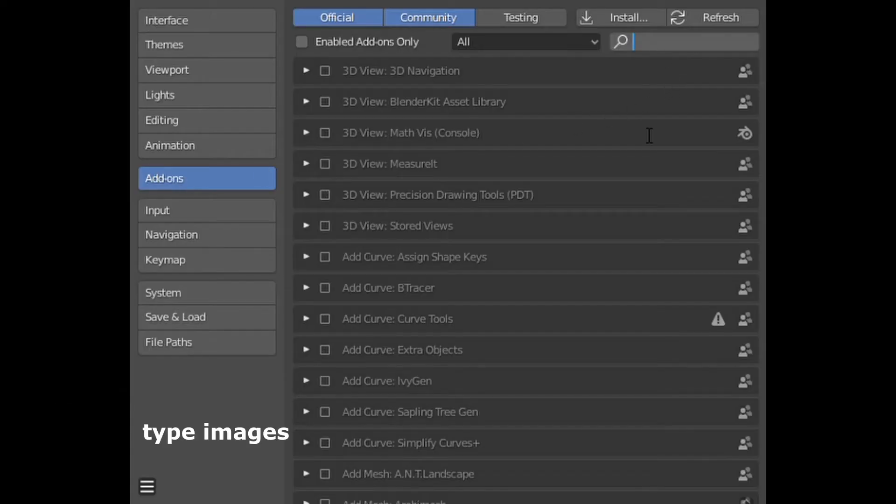
type("images")
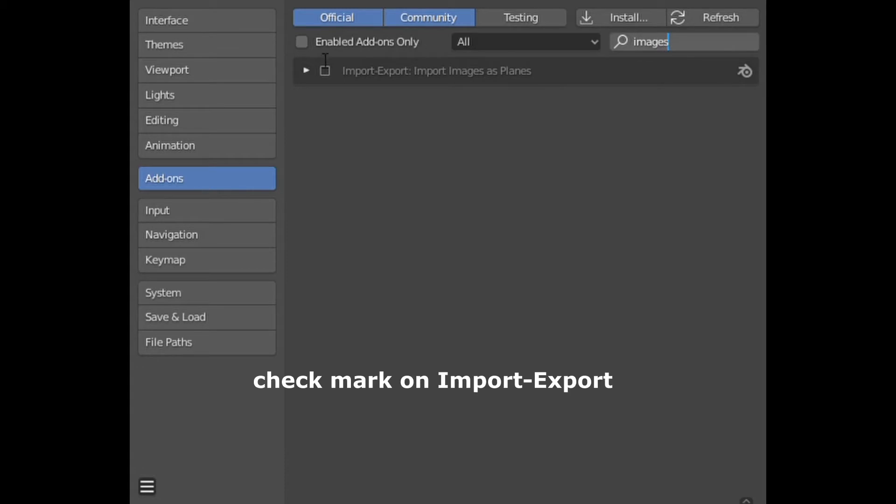
left_click(325, 70)
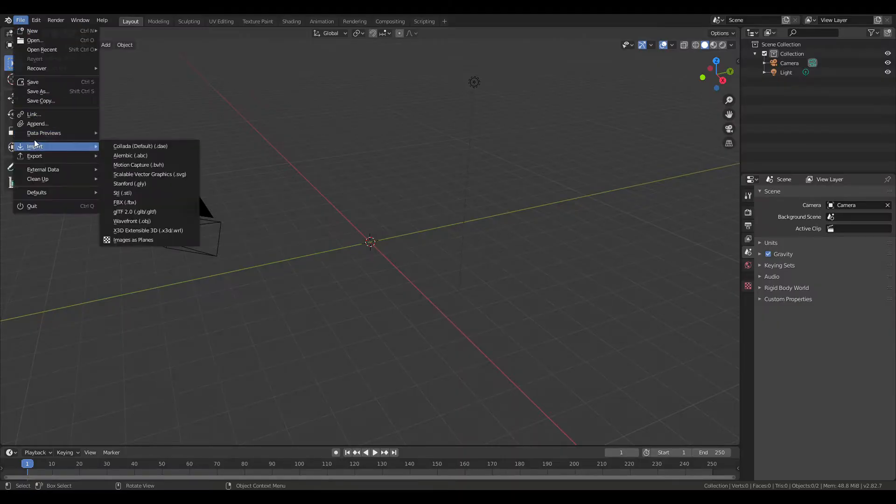
mouse_move(134, 240)
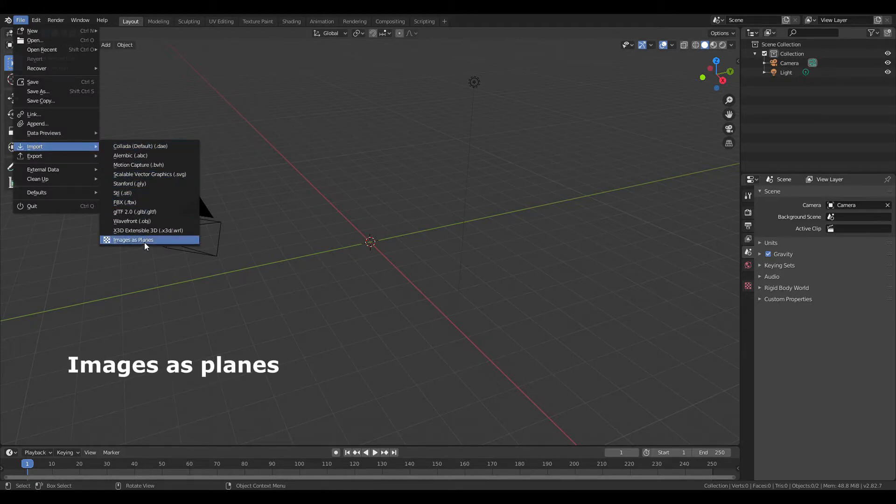
- Import the map screenshot as a plane, scale it up and show its texture in Material Preview
left_click(132, 240)
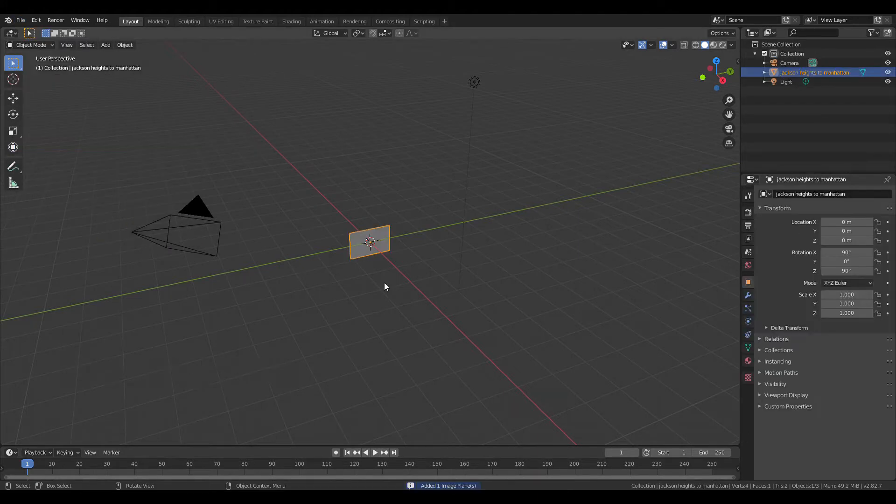
key("s")
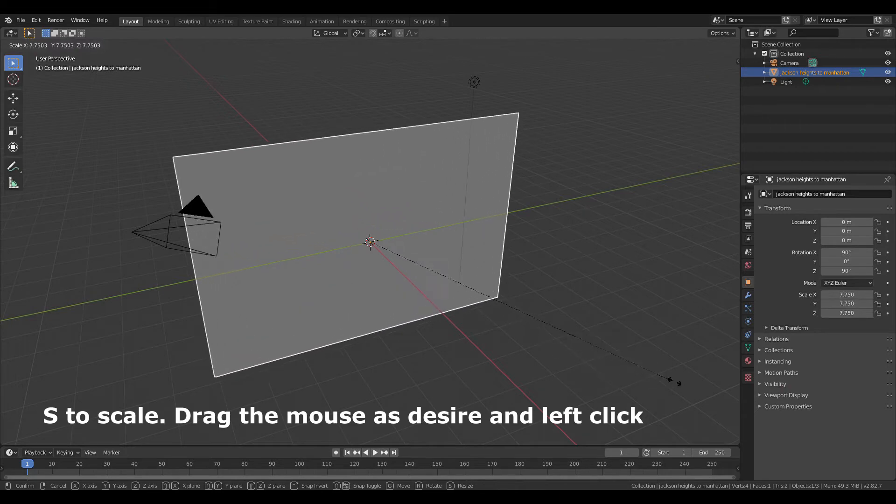
left_click(372, 240)
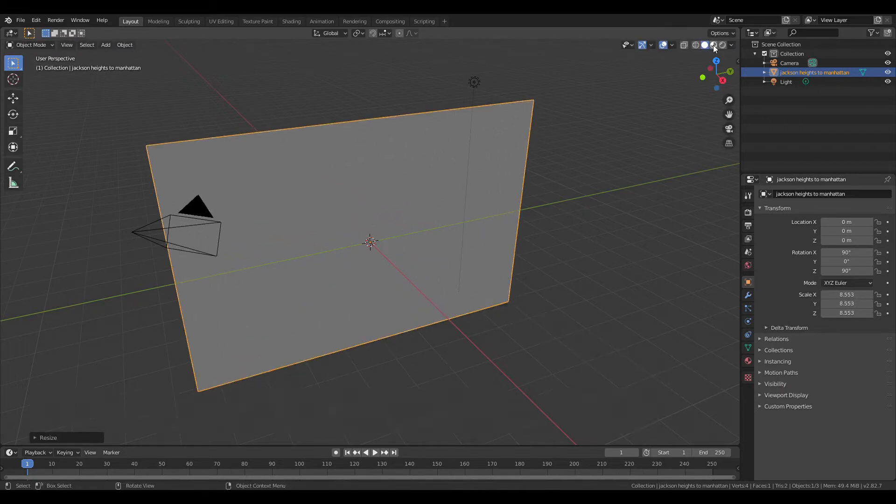
left_click(712, 45)
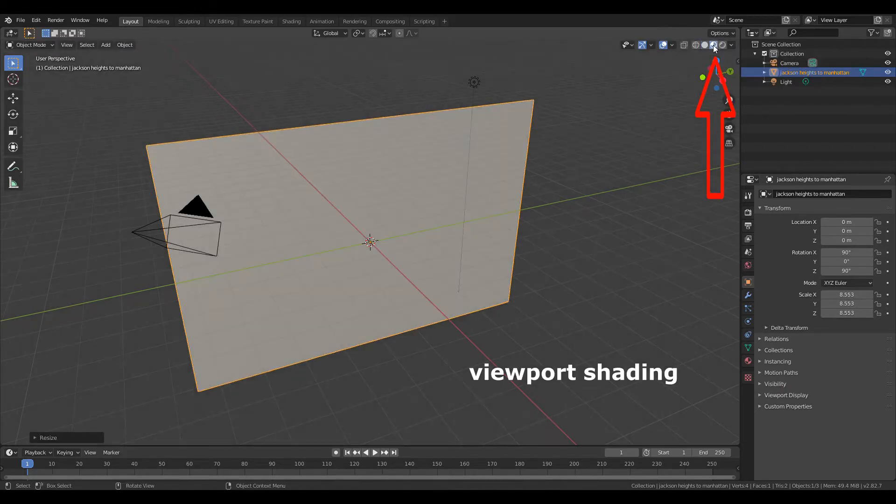
left_click(713, 45)
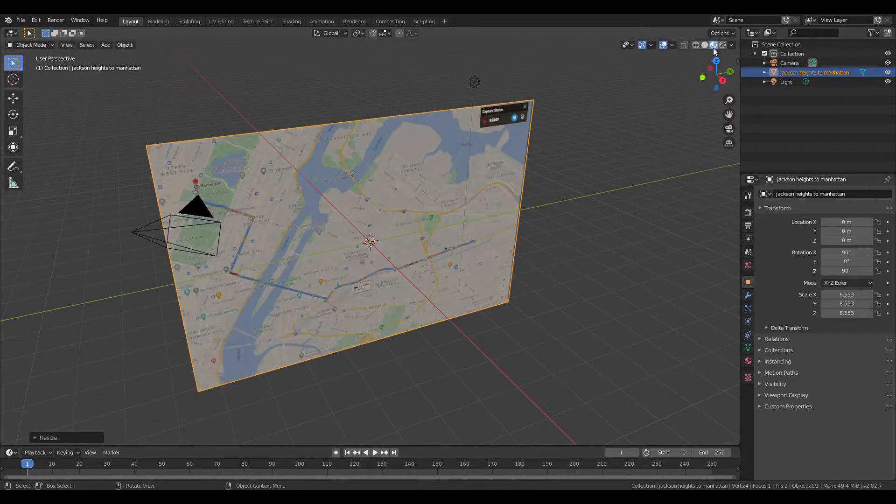
- Switch to camera view with the N sidebar and scale the map plane down to fit the frame
key("0")
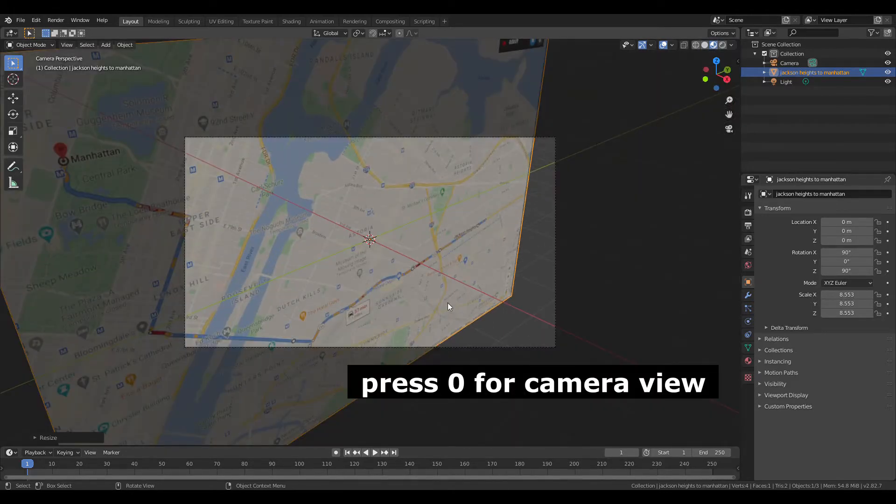
key("n")
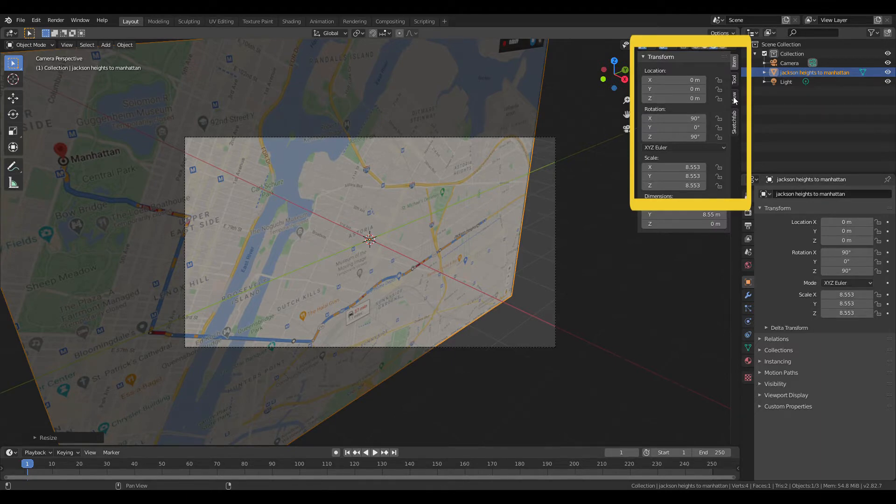
left_click(735, 91)
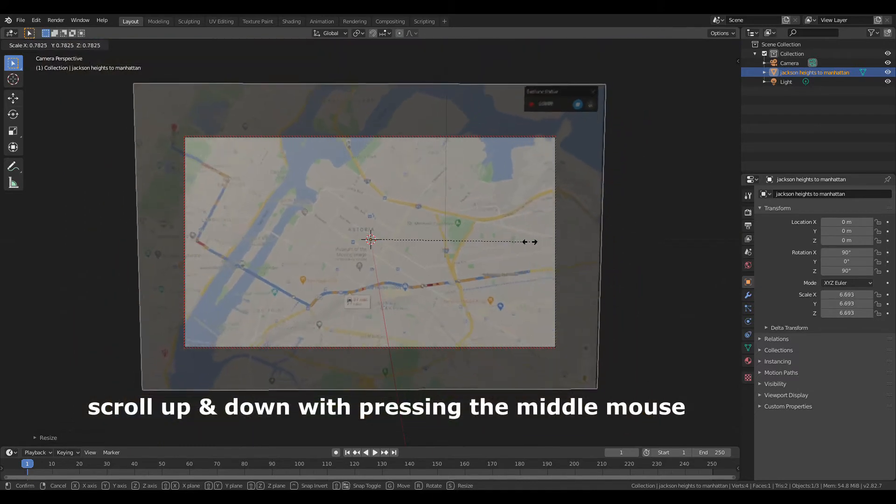
scroll("down", 3)
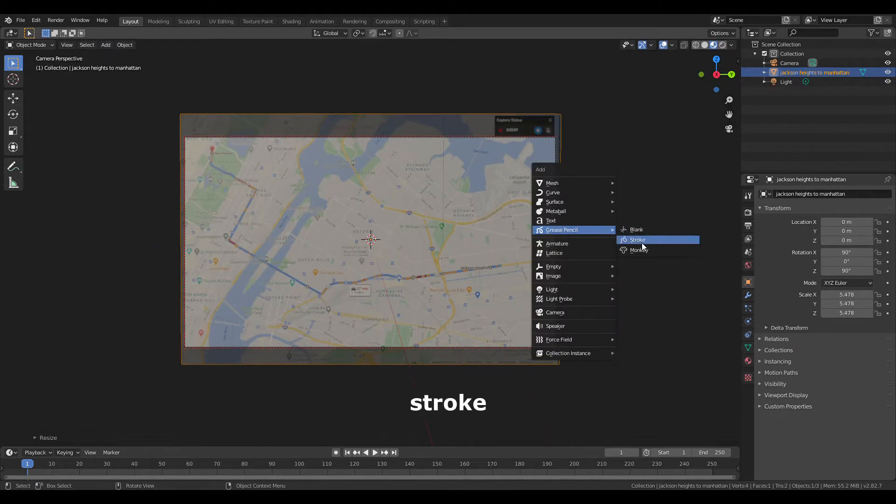
- Add a Grease Pencil stroke object and place it outside the camera frame
left_click(635, 240)
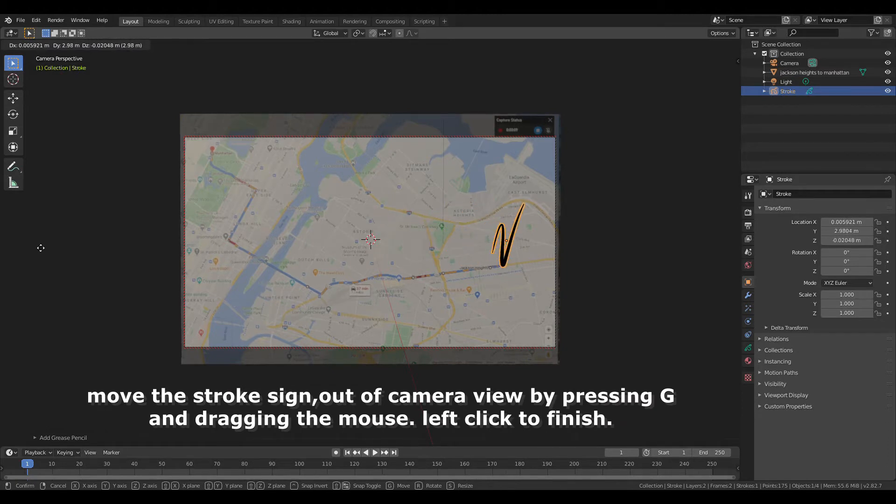
mouse_move(182, 249)
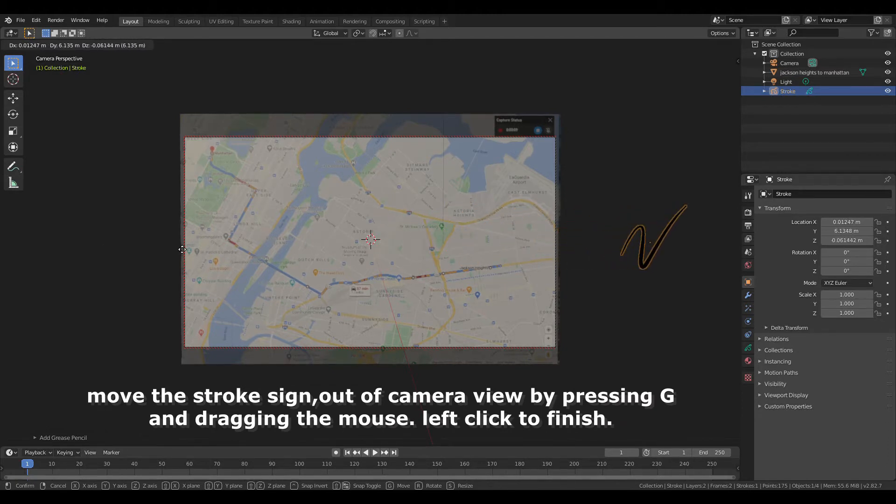
left_click(30, 44)
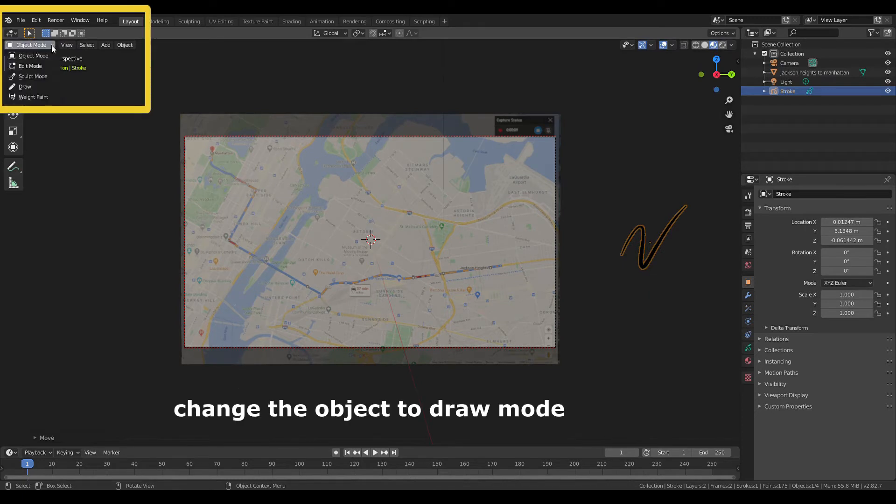
mouse_move(24, 86)
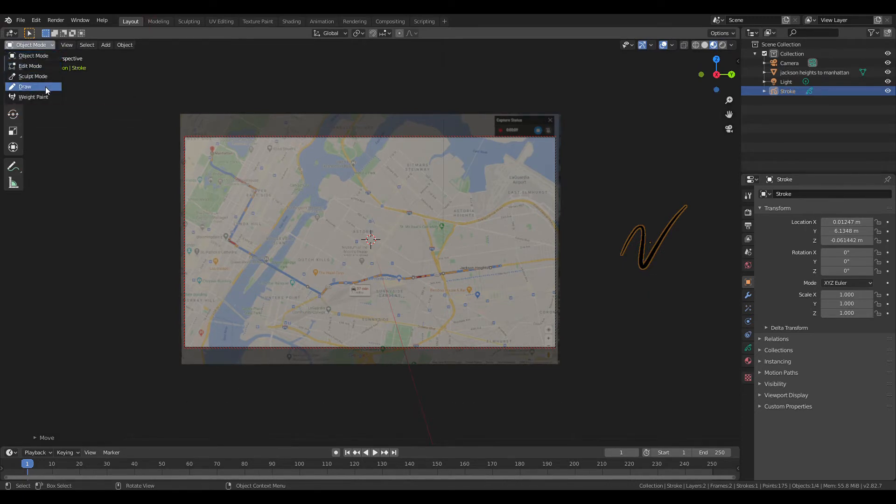
- In Draw mode set radius 170, strength 1, White material and Dots stroke type
left_click(25, 86)
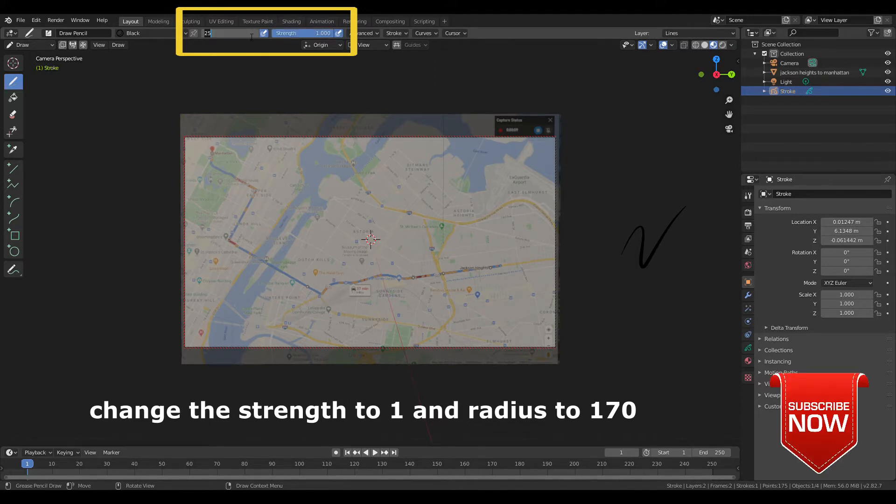
type("170 px")
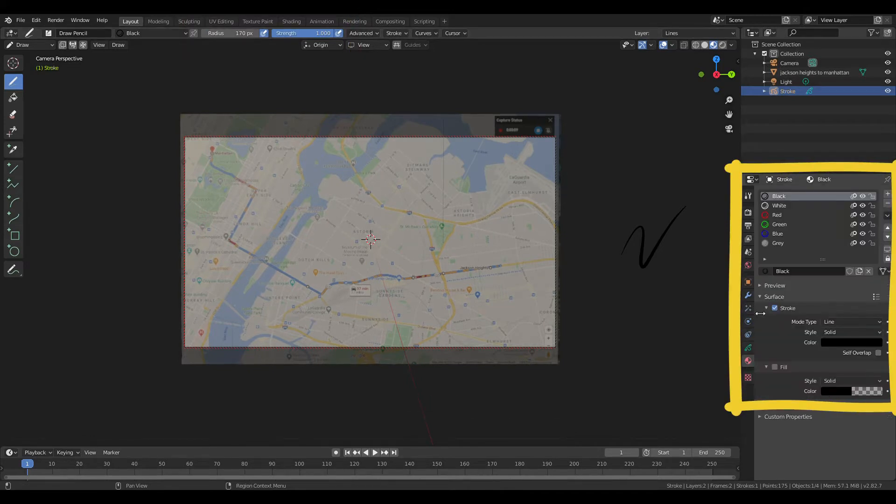
left_click(779, 205)
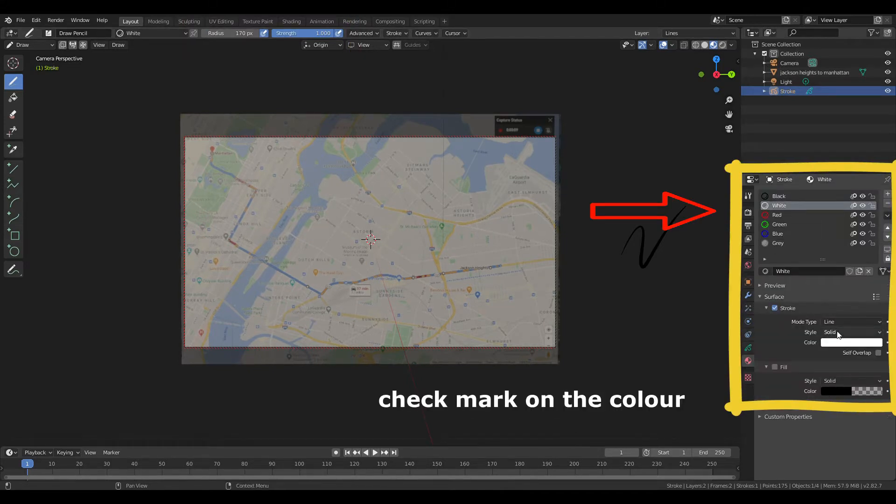
left_click(851, 322)
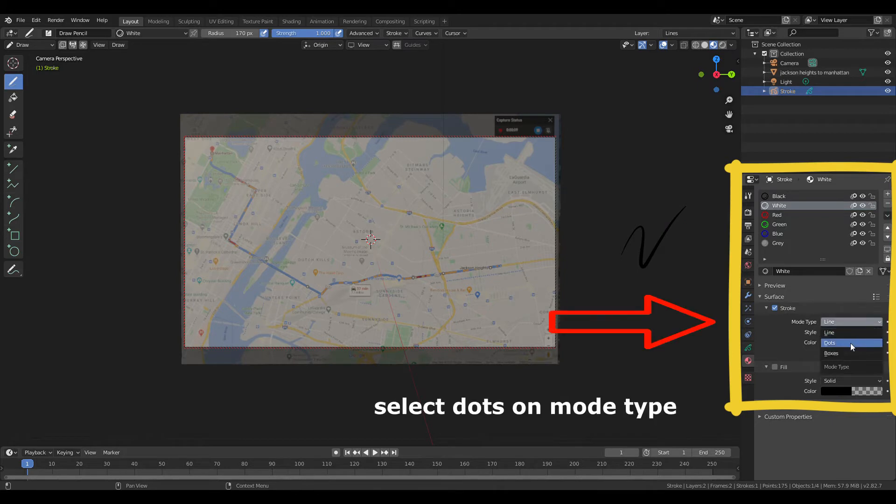
left_click(830, 343)
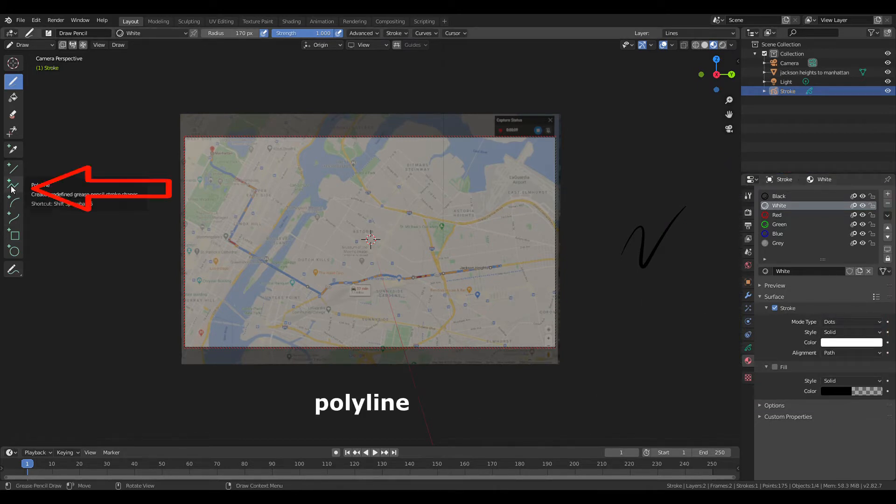
- With the Polyline tool, trace the route point by point and finish at the start marker
left_click(12, 185)
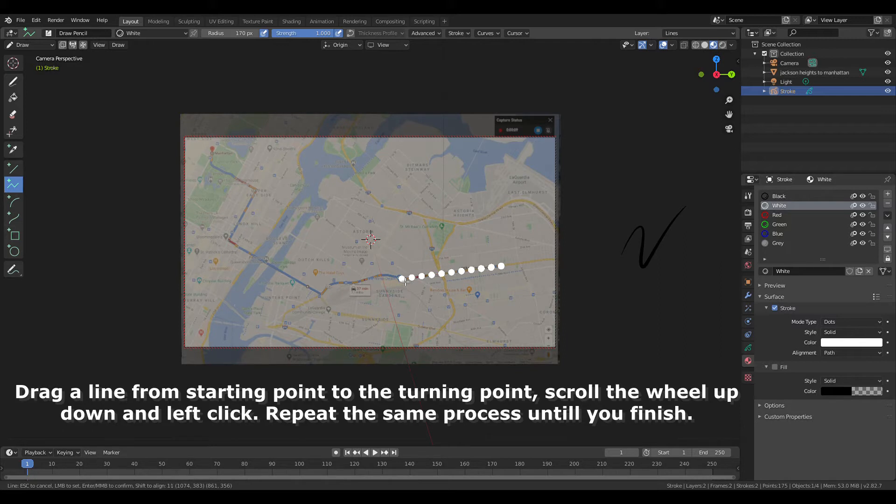
mouse_move(387, 280)
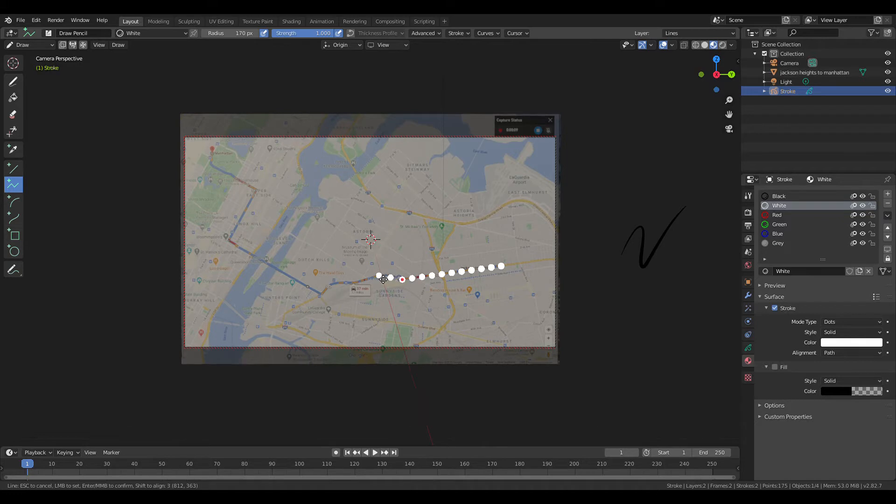
mouse_move(358, 285)
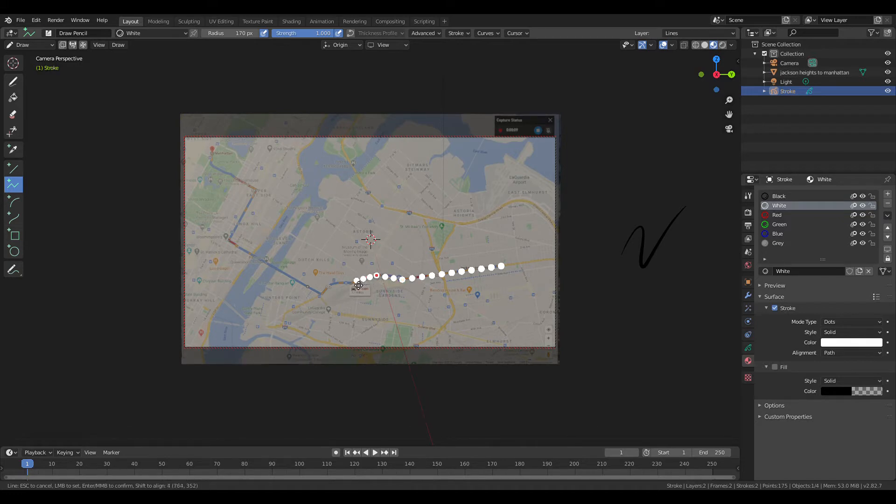
mouse_move(355, 282)
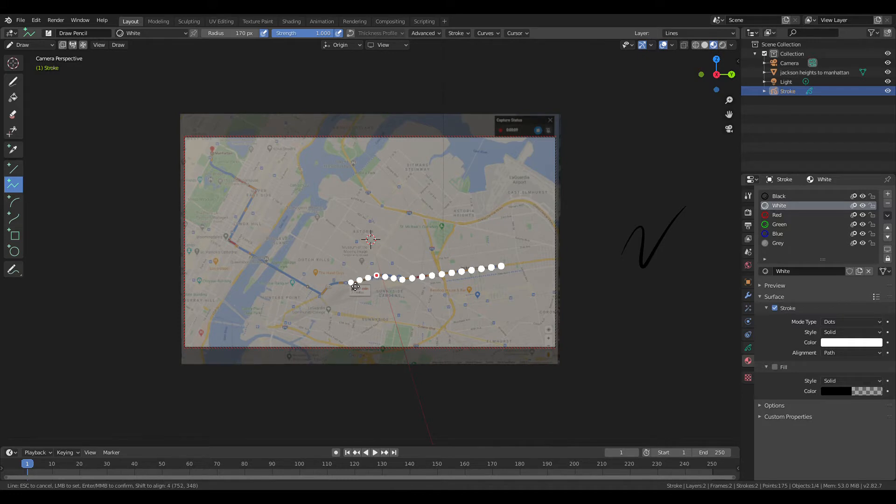
mouse_move(336, 287)
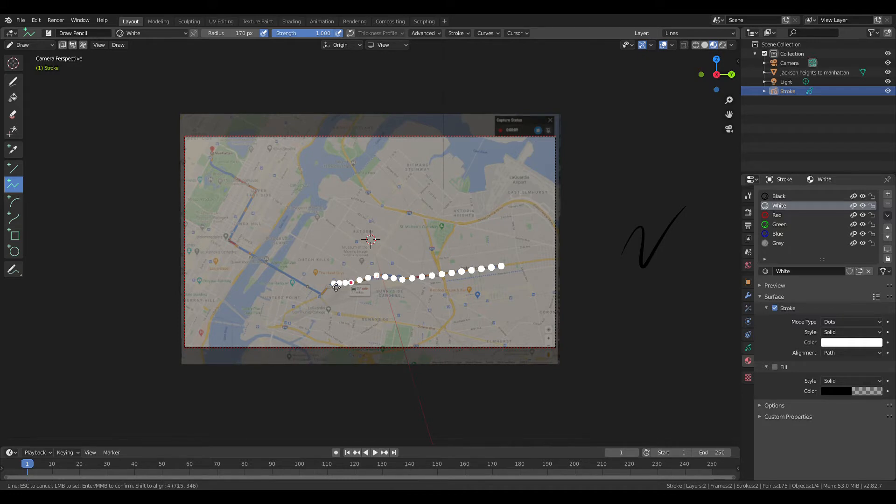
mouse_move(334, 287)
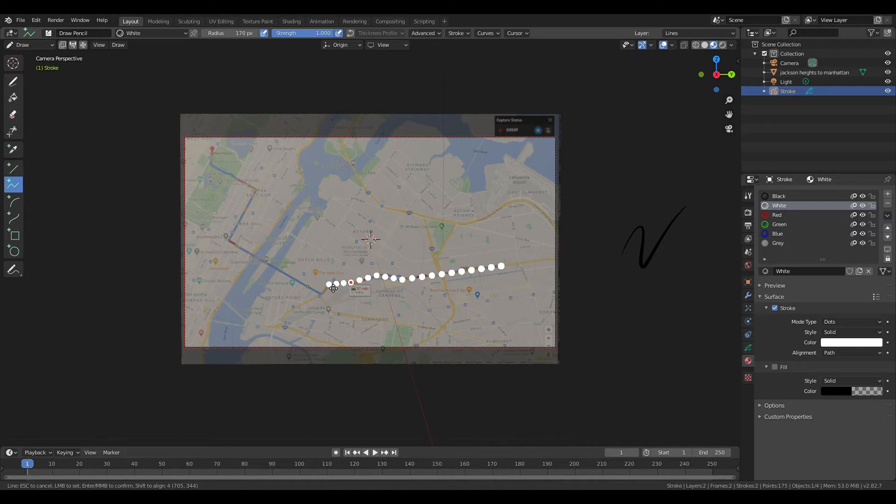
mouse_move(330, 291)
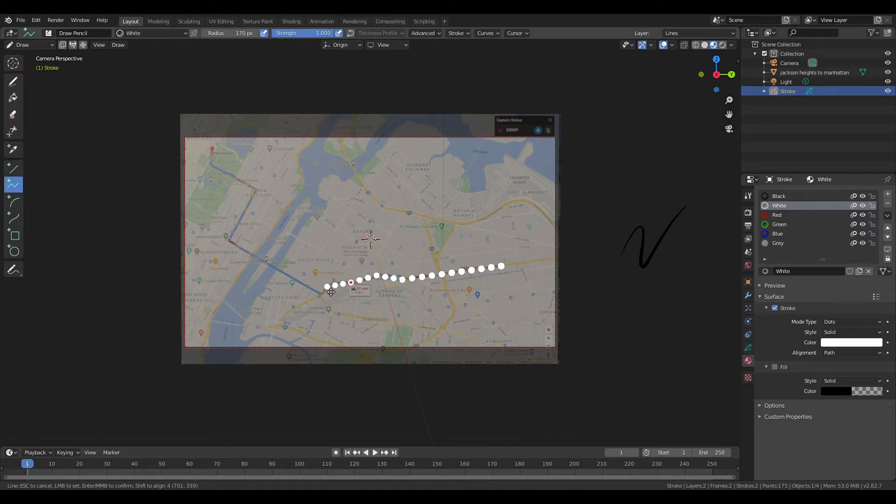
mouse_move(326, 296)
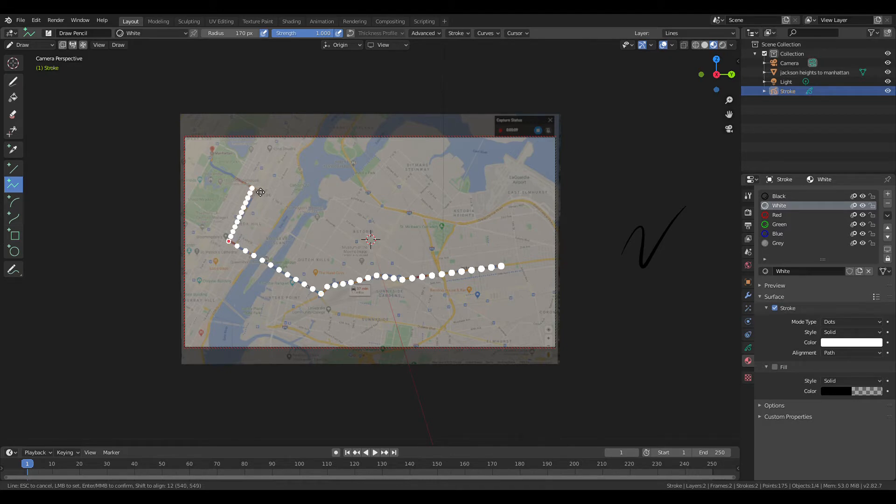
mouse_move(261, 194)
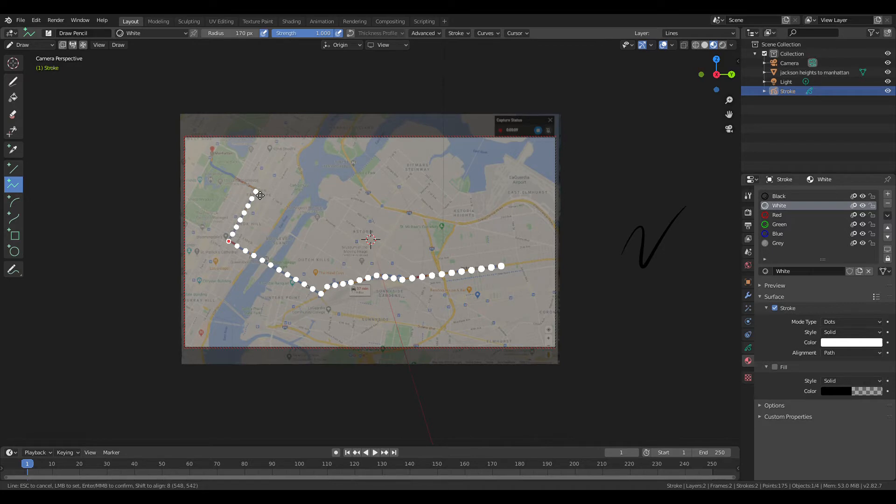
mouse_move(215, 162)
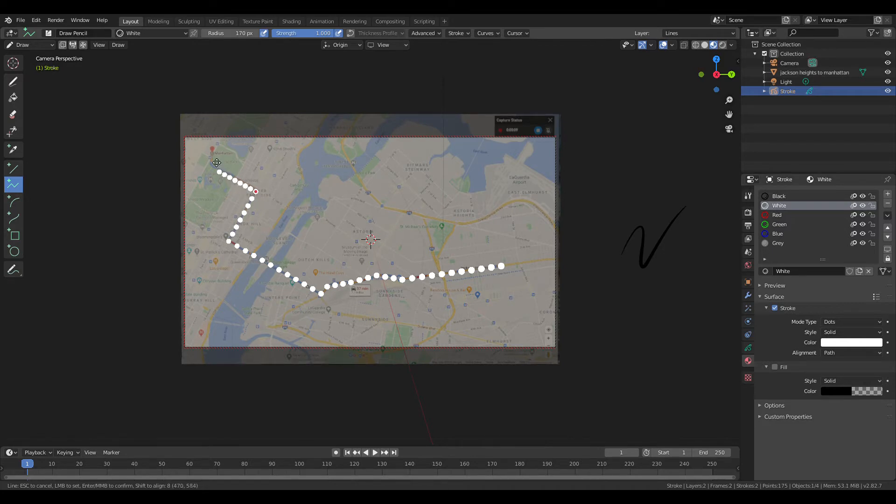
mouse_move(216, 168)
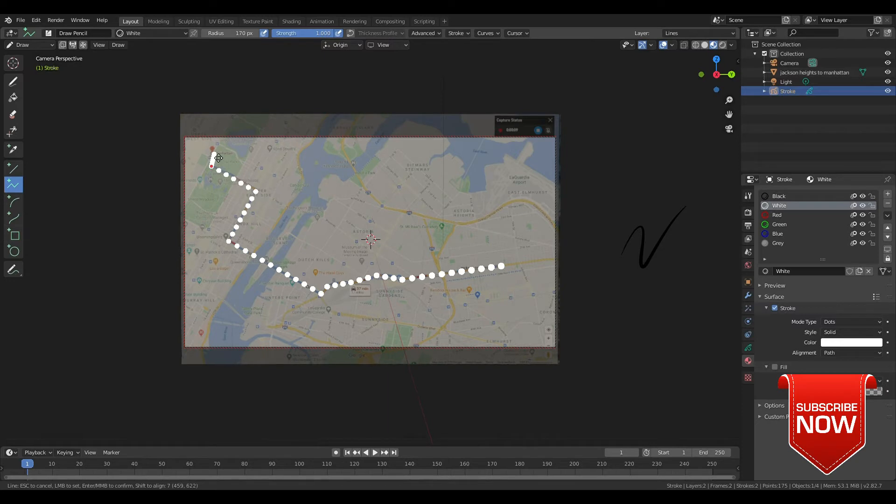
left_click(760, 367)
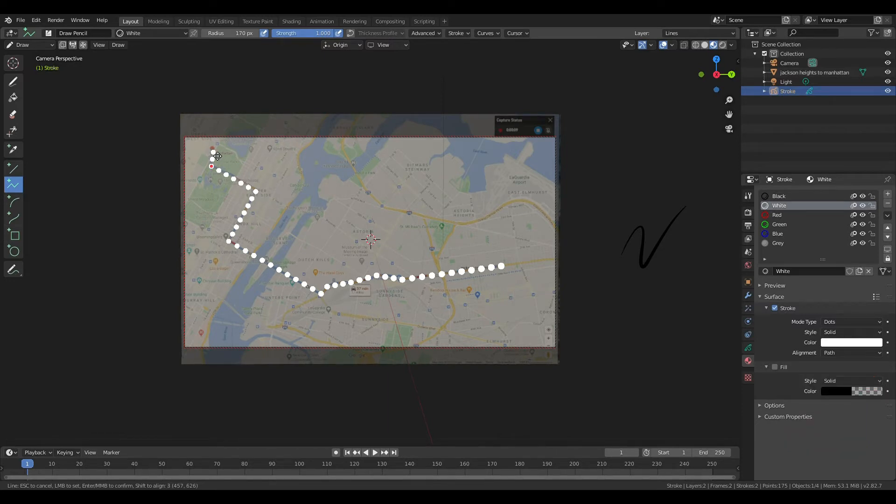
middle_click(216, 150)
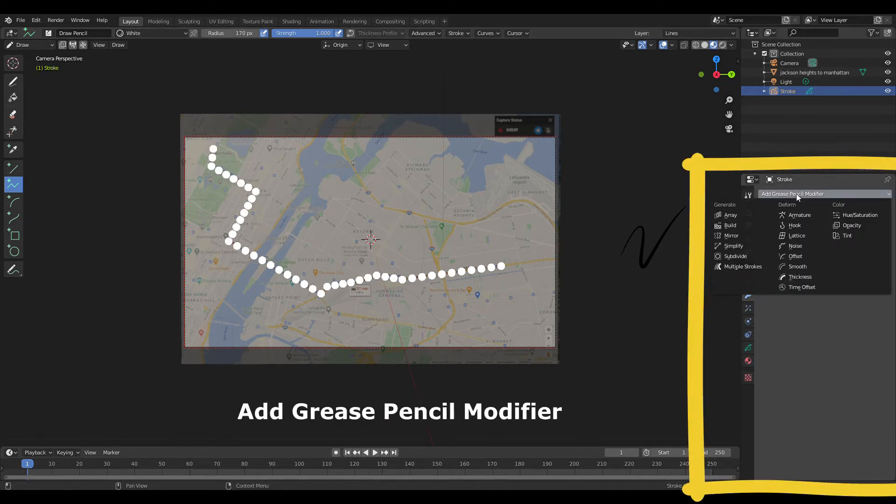
- Add Build and Thickness modifiers, Thickness Factor 0, with a custom curve point added
left_click(731, 225)
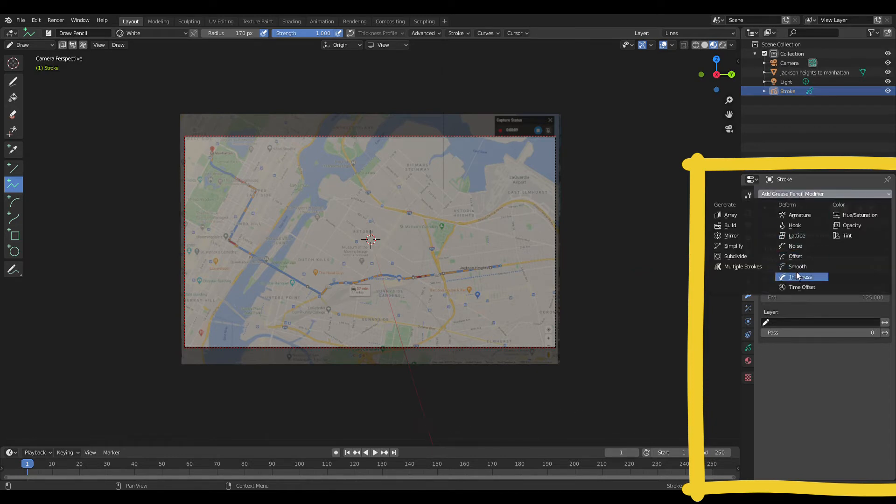
left_click(804, 277)
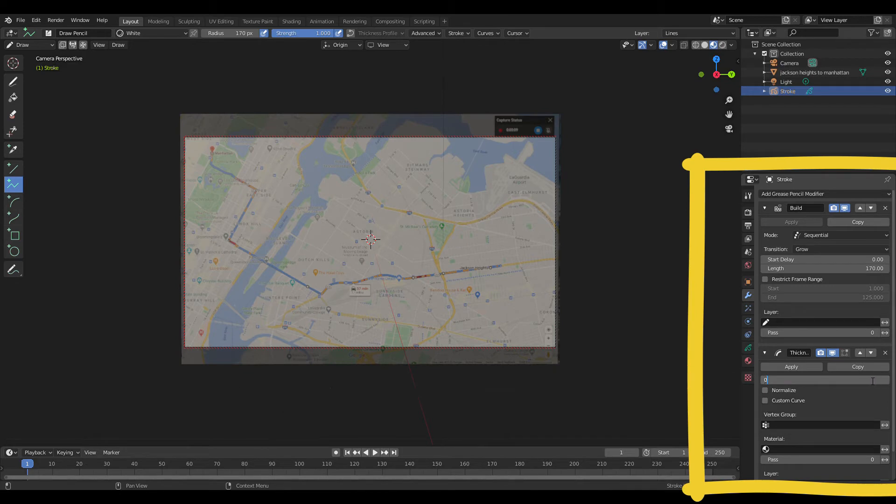
left_click(766, 400)
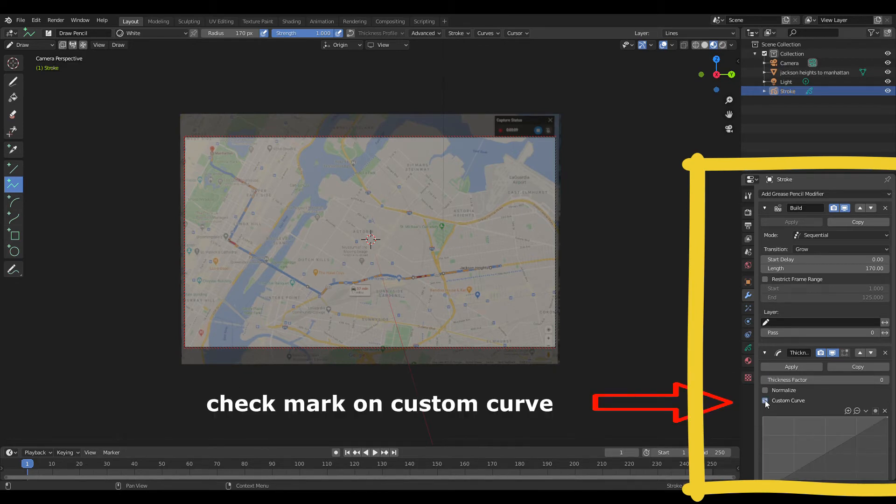
left_click(766, 401)
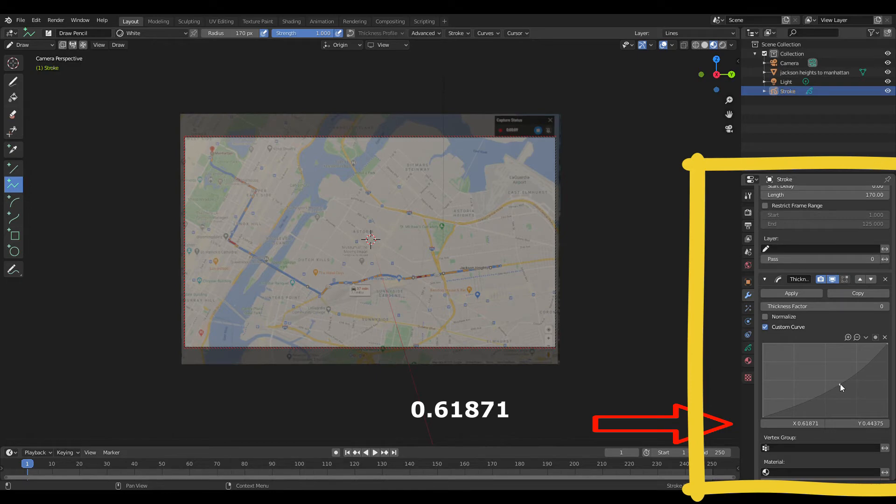
left_click(23, 45)
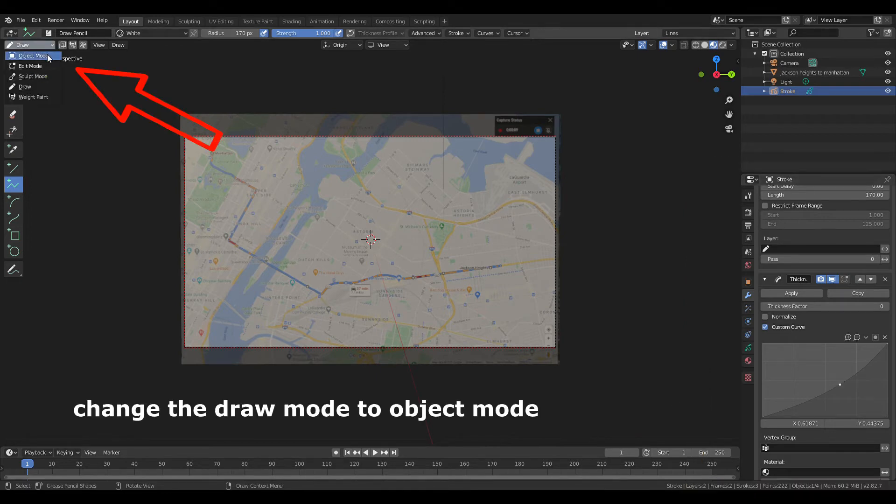
- Return to Object Mode and play the timeline so the dotted route builds across the map
left_click(33, 55)
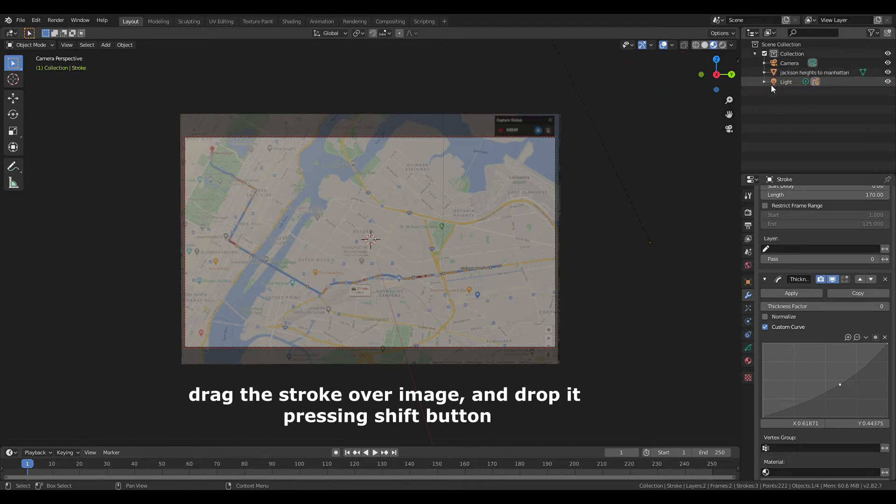
left_click(366, 452)
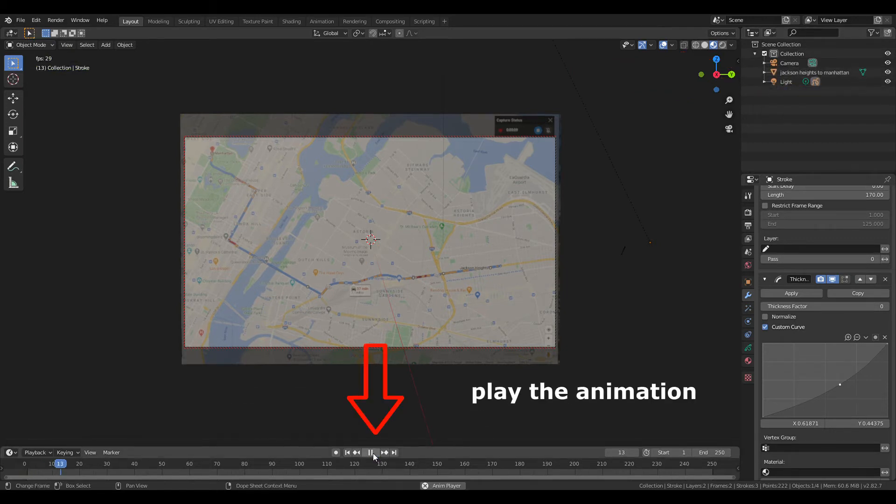
left_click(371, 452)
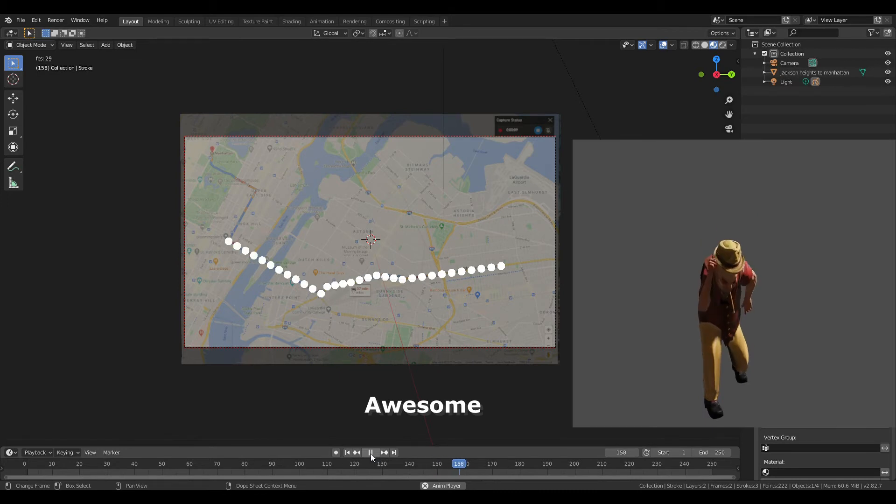
- Set output to AVI JPEG saved on the Desktop as 'Map path Jackson Heights to Manhattan'
left_click(748, 213)
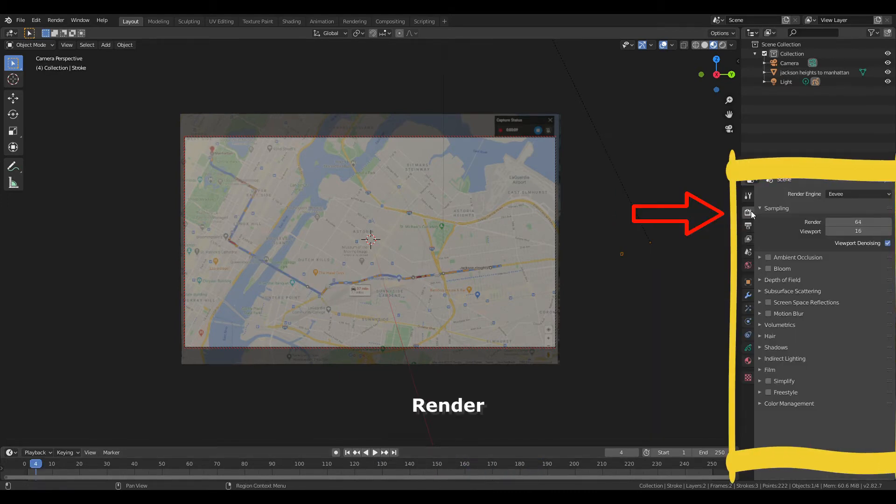
left_click(748, 225)
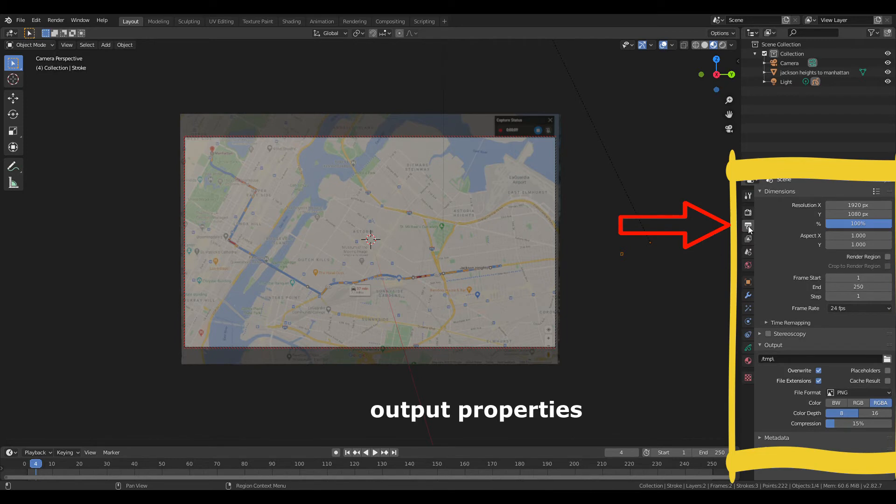
mouse_move(748, 225)
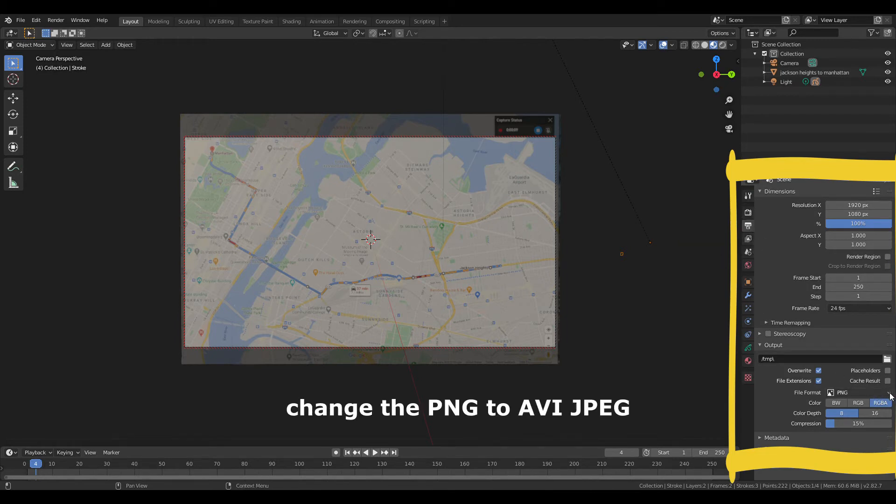
left_click(857, 392)
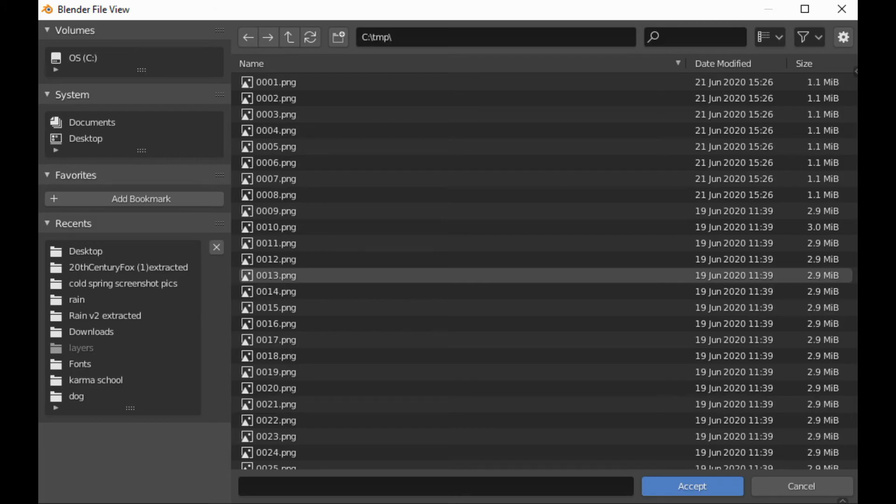
left_click(85, 251)
type("Map path Jackson Heights to Manhattan")
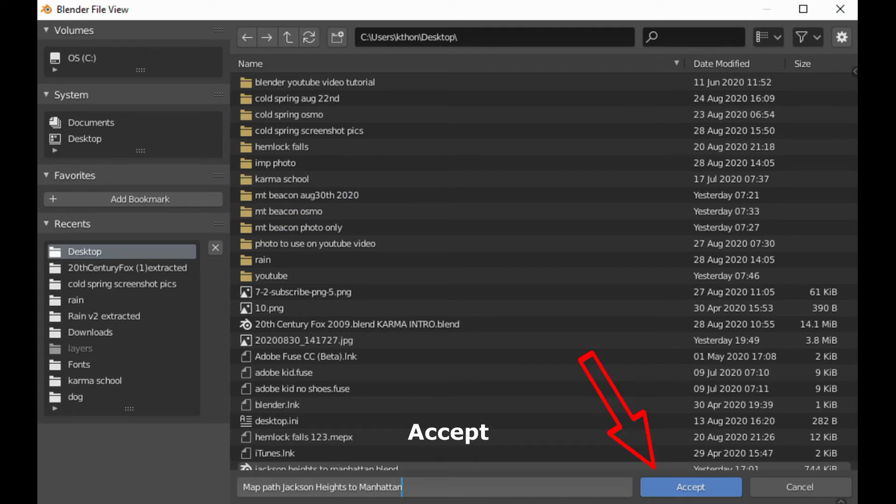
left_click(690, 488)
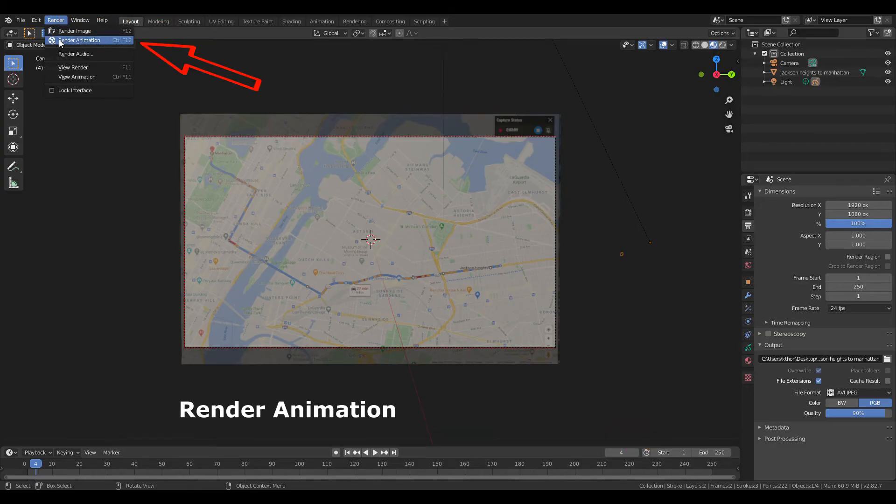
- Render the whole animation to the Map path Jackson Heights to Manhattan video file
left_click(80, 41)
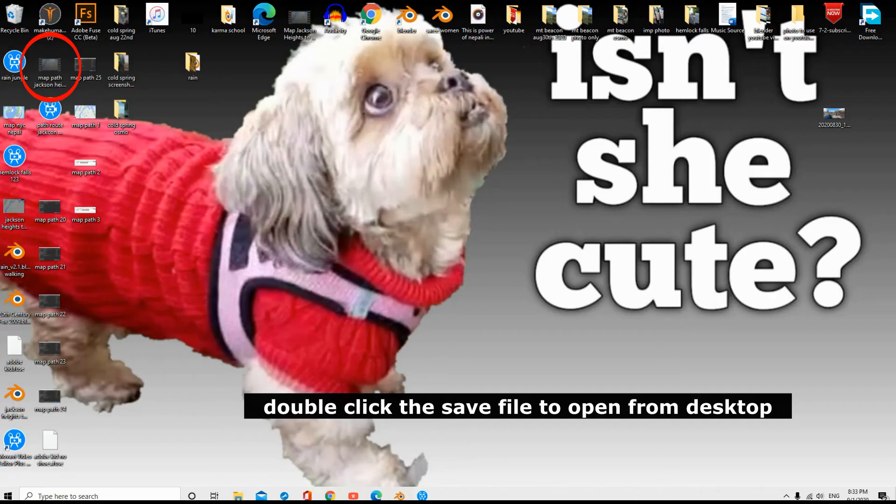
- Open the rendered map path video from the desktop into the video editor
double_click(49, 61)
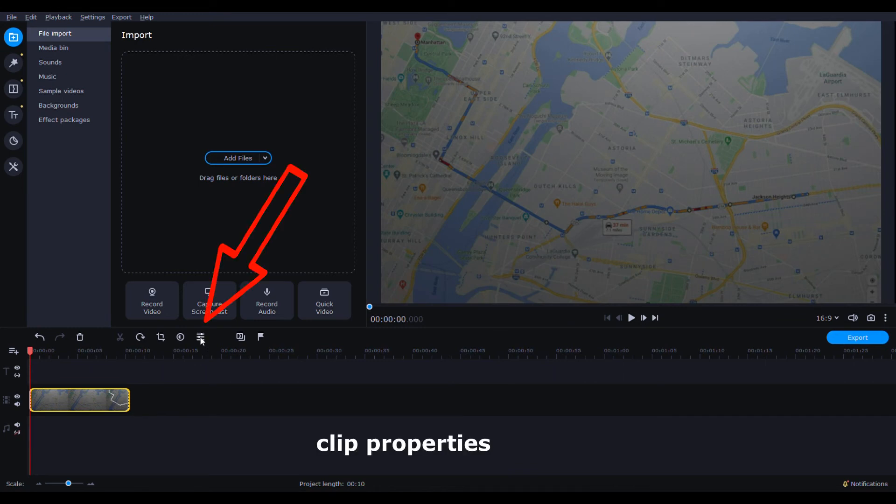
- Set the clip's speed to 50% in Clip Properties and preview the 20-second playback
left_click(201, 337)
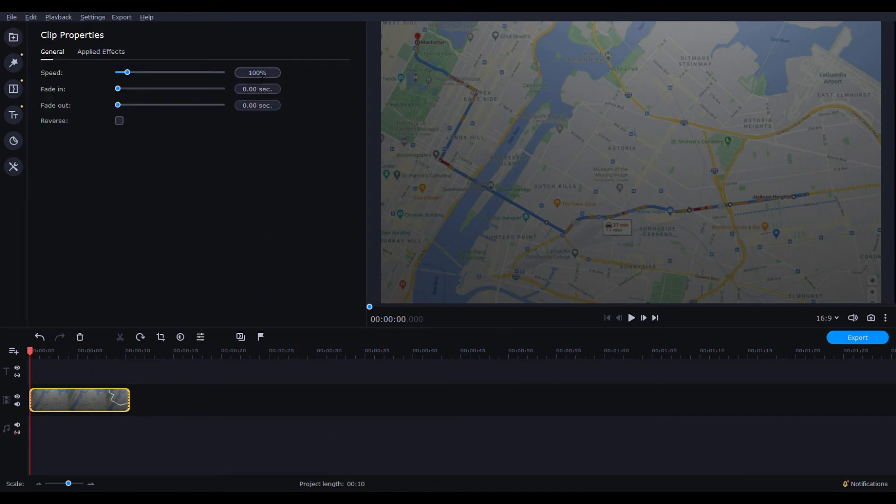
triple_click(257, 73)
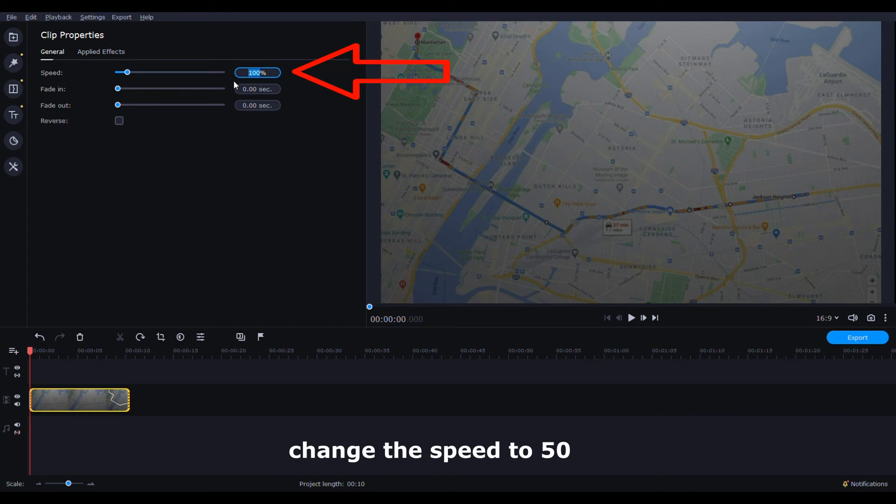
left_click(631, 318)
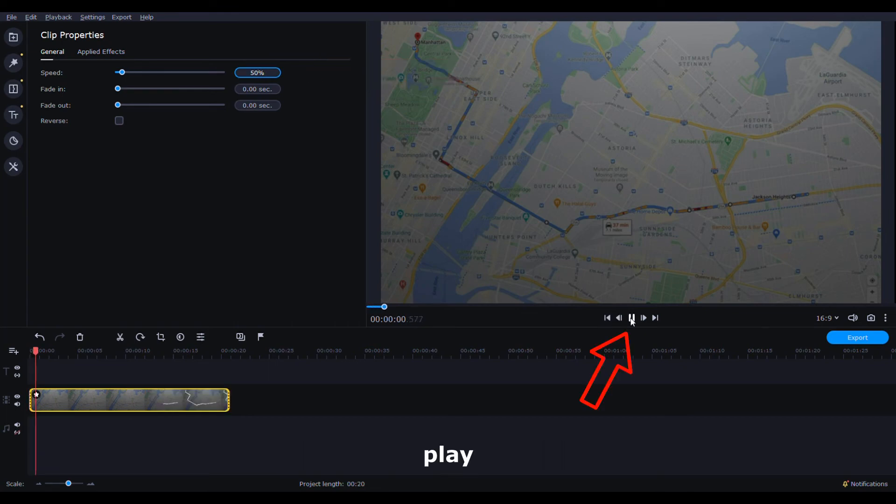
left_click(631, 318)
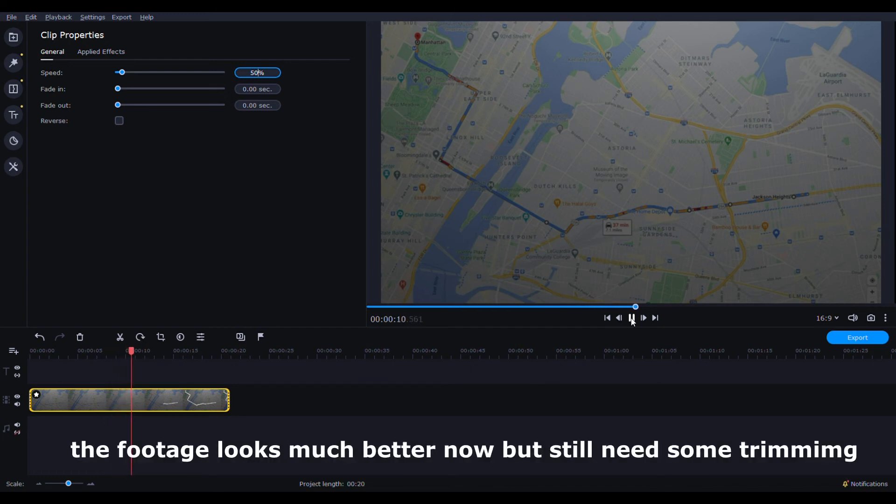
left_click(631, 319)
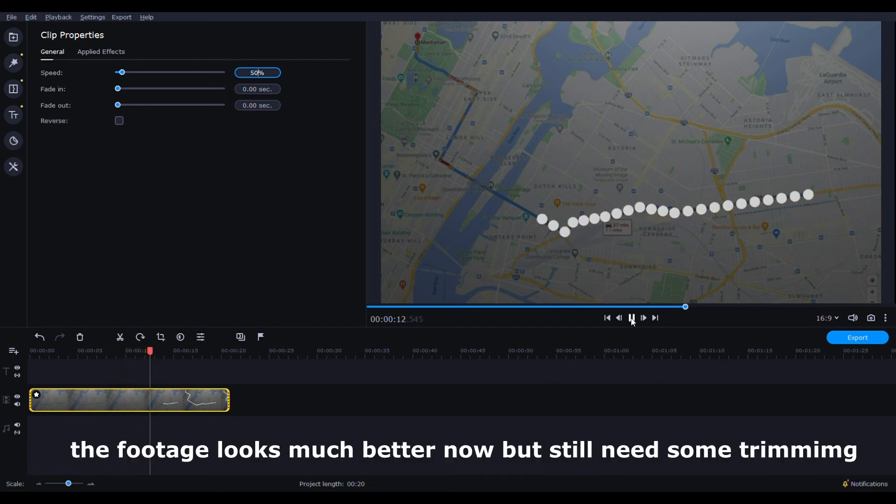
left_click(631, 317)
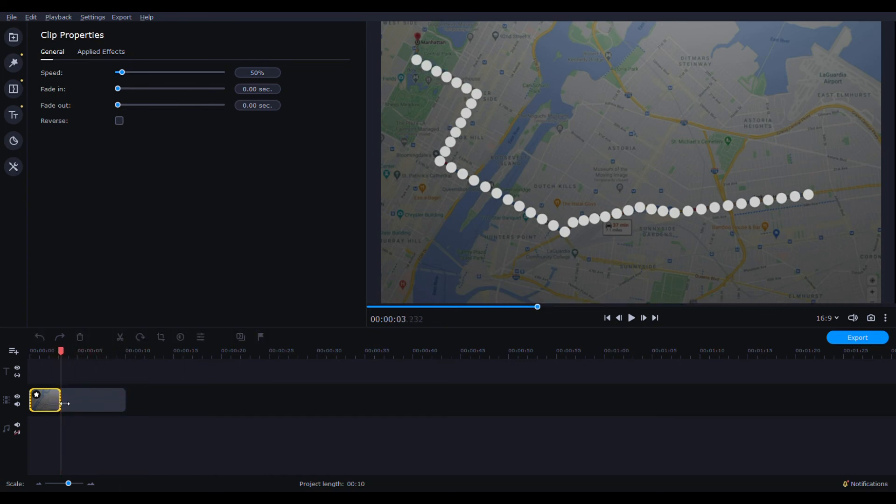
- Play back the clip trimmed to the 3-second stretch where the dotted path grows
left_click(631, 318)
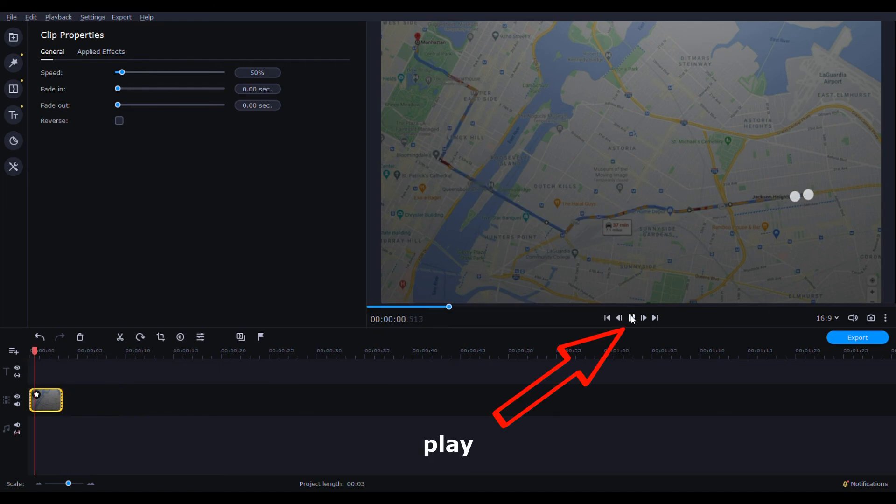
left_click(632, 318)
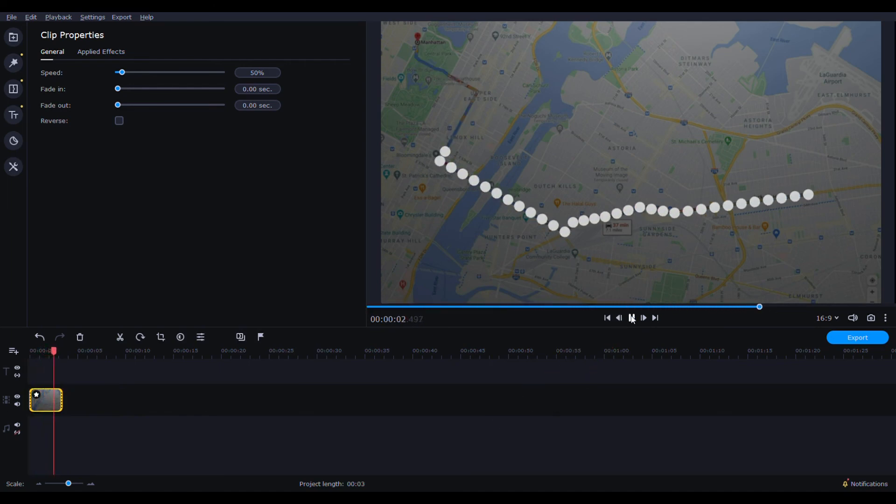
left_click(633, 318)
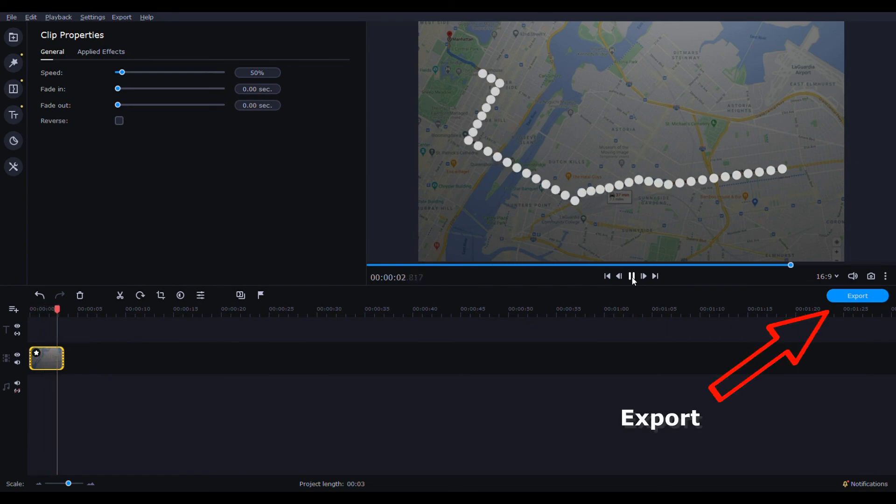
- Export the clip as 'trimmed map path animation.mp4' and play it from the desktop
left_click(857, 296)
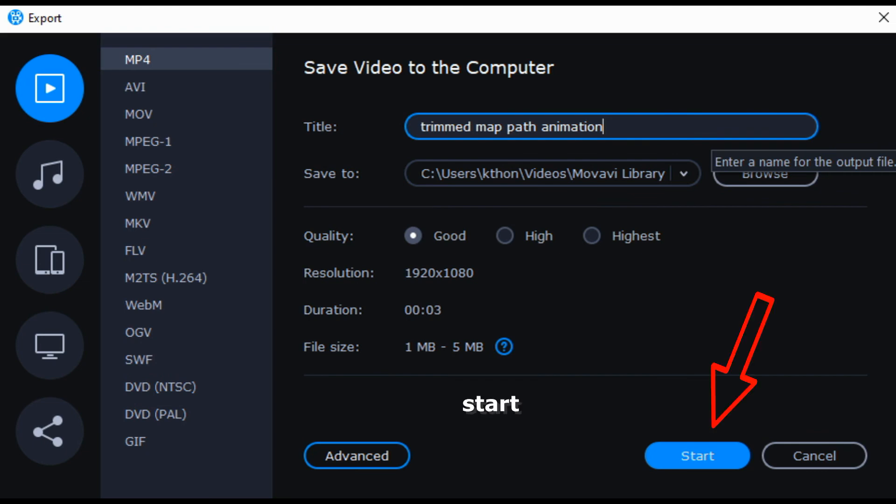
left_click(696, 456)
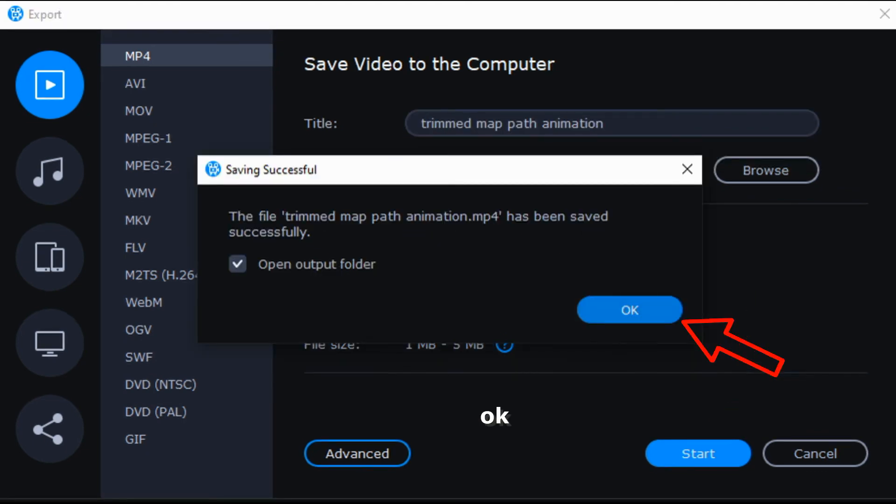
left_click(629, 310)
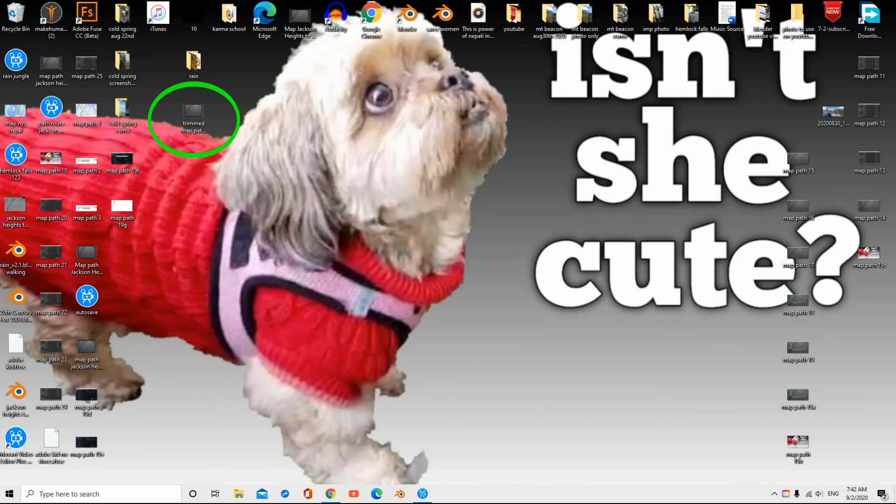
double_click(193, 114)
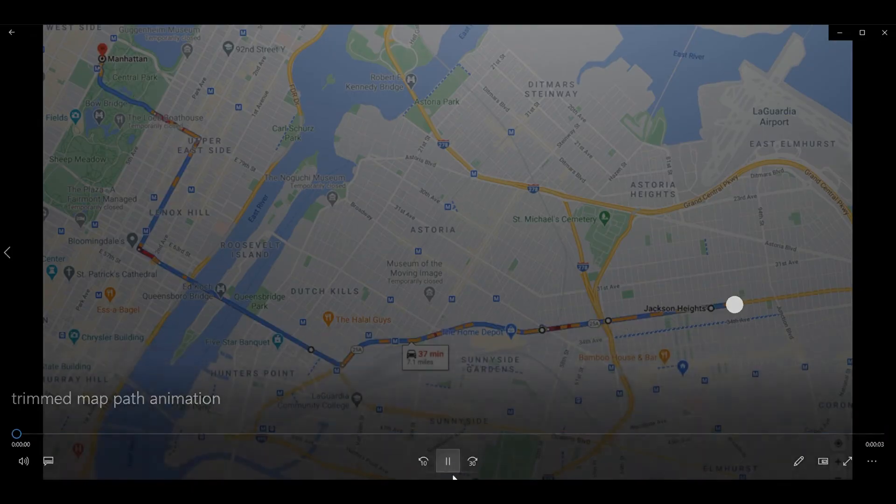